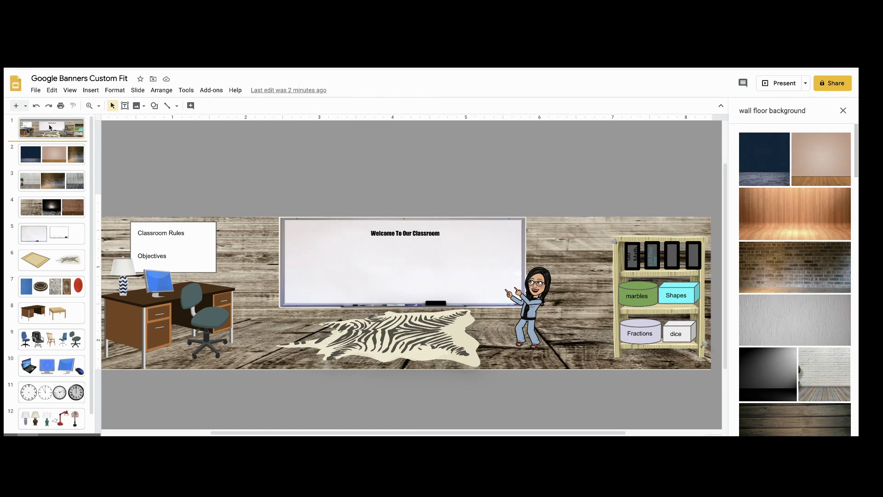
Preview the background slides, ending on slide 8 with the wooden plank wall-and-floor image.
{"action": "left_click", "coordinate": [25, 106]}
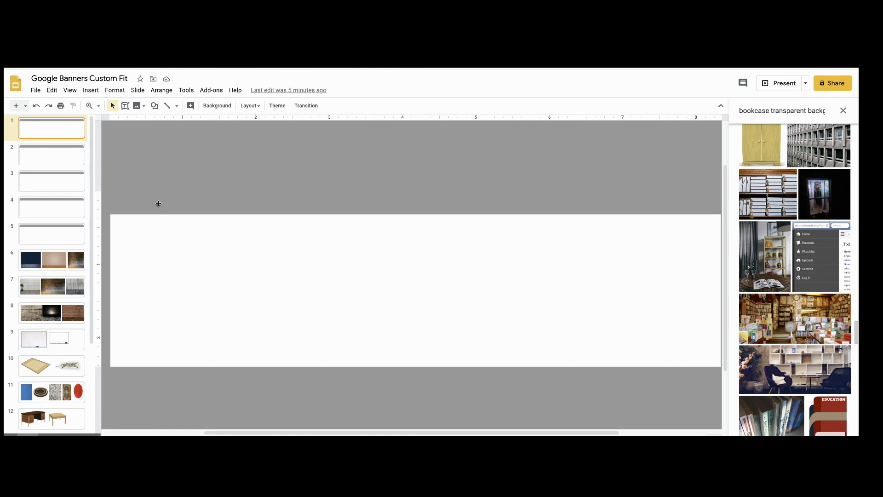
{"action": "mouse_move", "coordinate": [610, 258]}
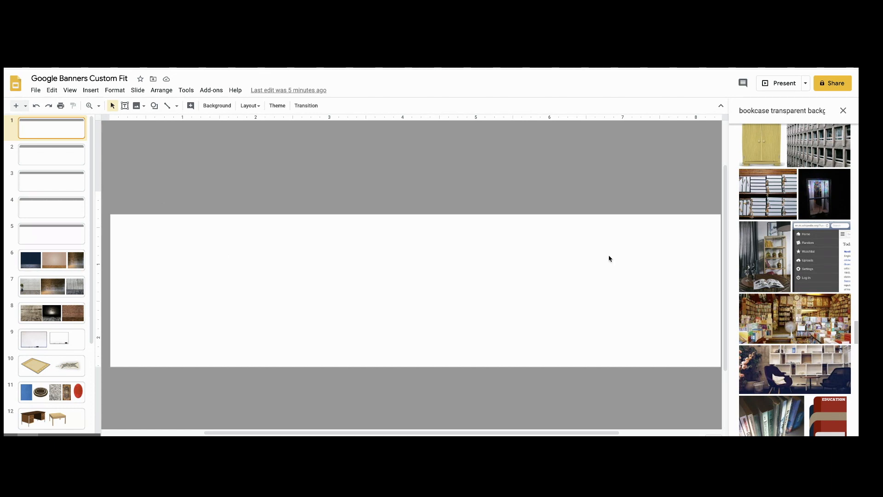
{"action": "left_click", "coordinate": [51, 259]}
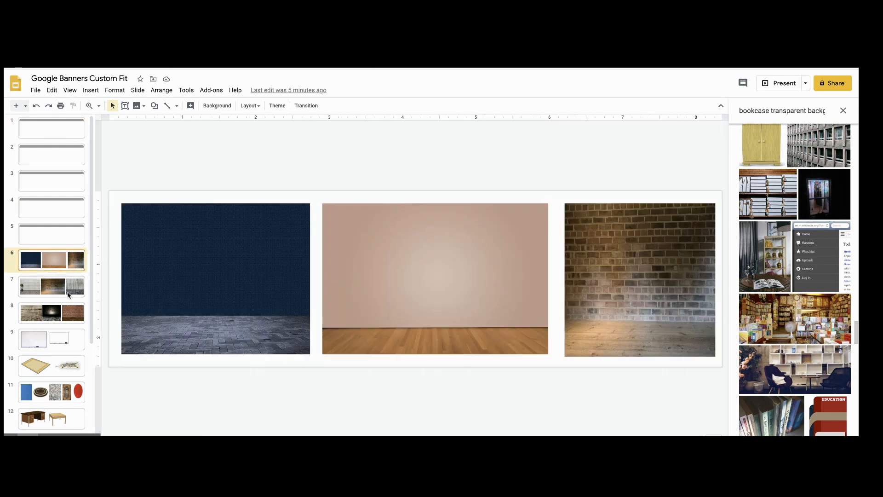
{"action": "left_click", "coordinate": [51, 313]}
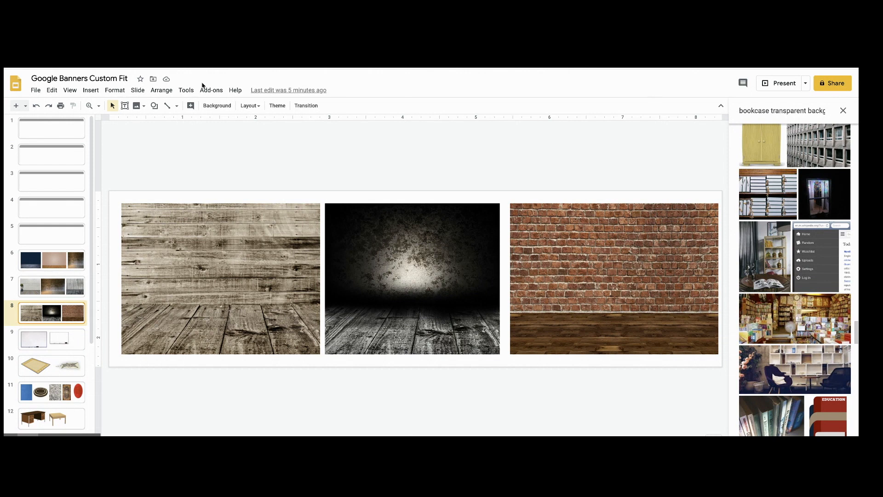
{"action": "mouse_move", "coordinate": [161, 137]}
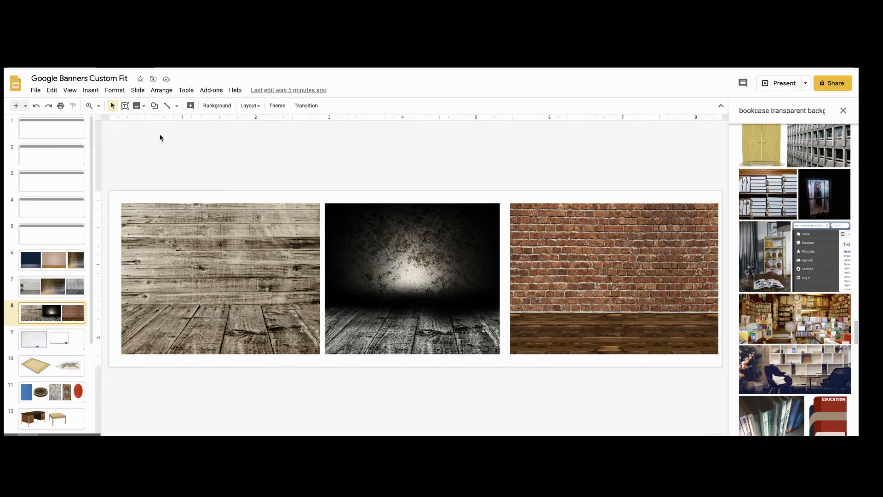
Put the wooden plank image on slide 1 and stretch it to every banner edge.
{"action": "left_click", "coordinate": [743, 111]}
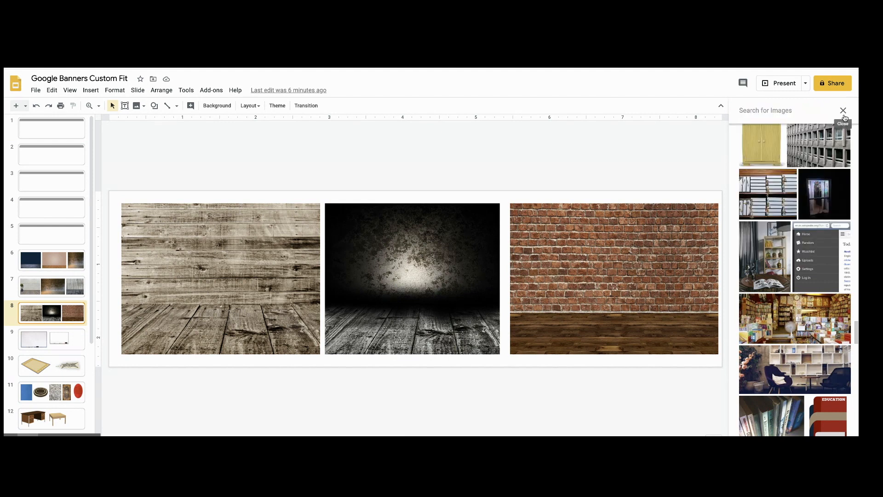
{"action": "type", "text": "wall floor background"}
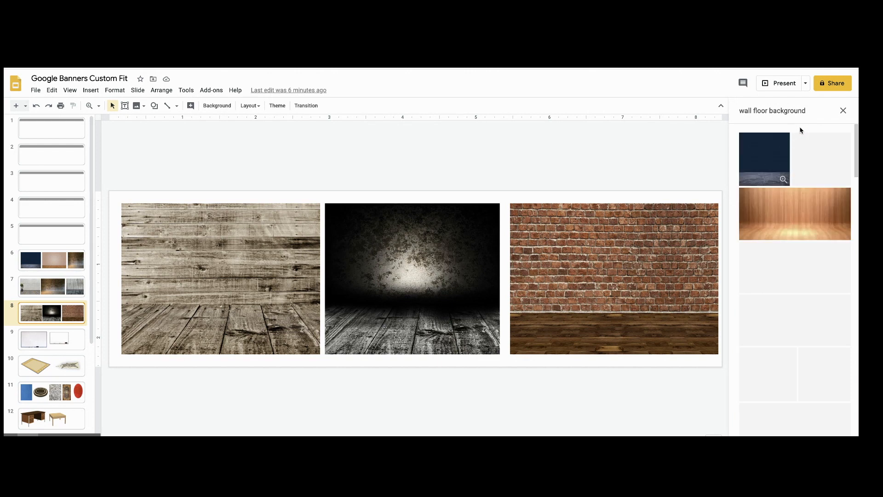
{"action": "left_click", "coordinate": [220, 277]}
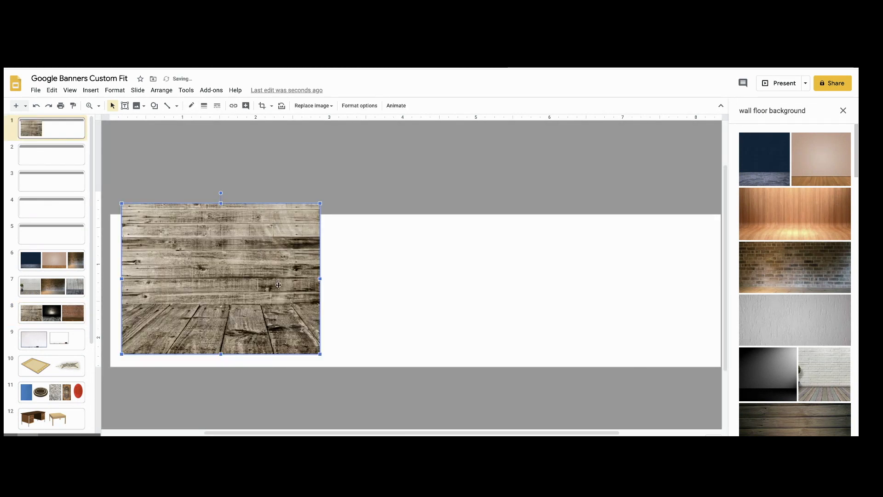
{"action": "left_click_drag", "start_coordinate": [320, 279], "coordinate": [685, 279]}
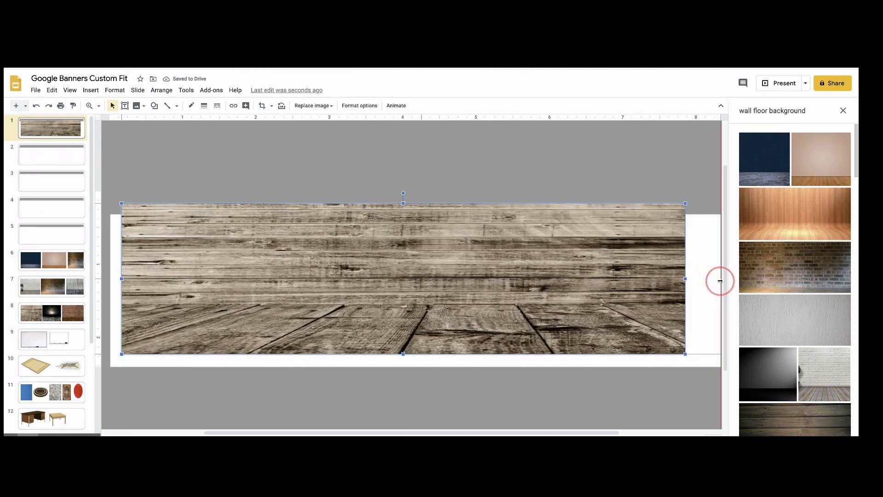
{"action": "left_click_drag", "start_coordinate": [685, 280], "coordinate": [720, 280]}
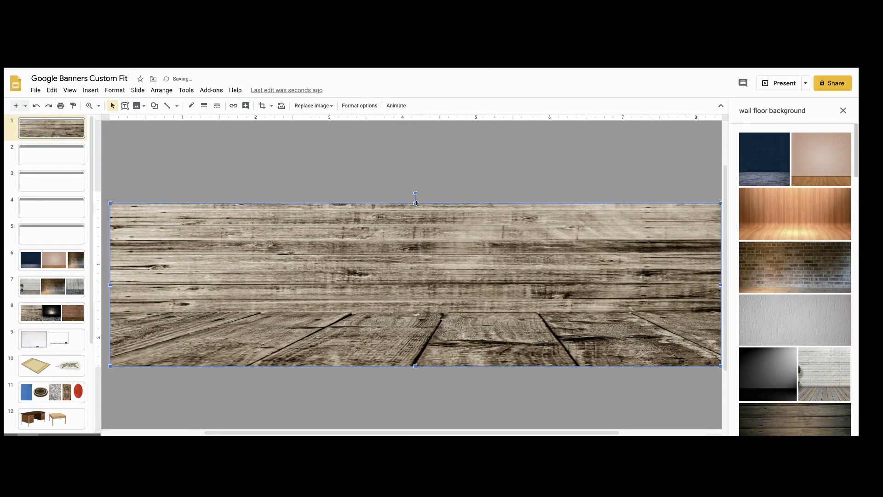
{"action": "left_click_drag", "start_coordinate": [415, 203], "coordinate": [415, 212]}
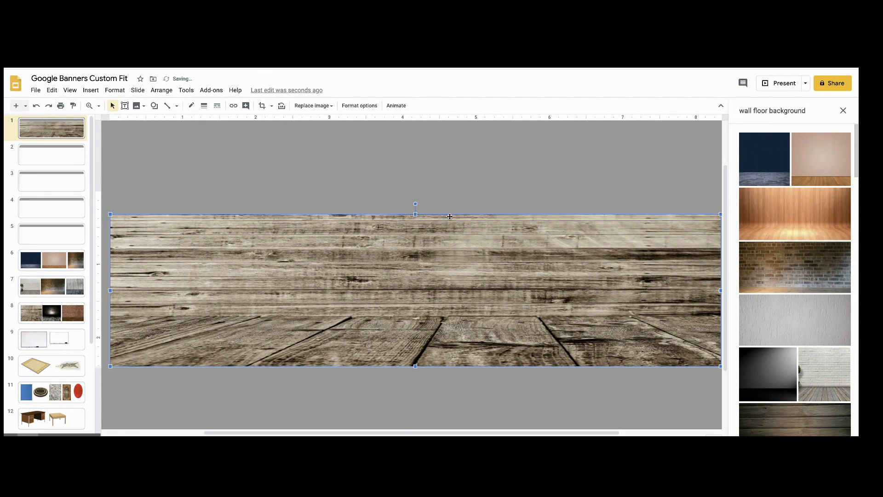
{"action": "mouse_move", "coordinate": [383, 428]}
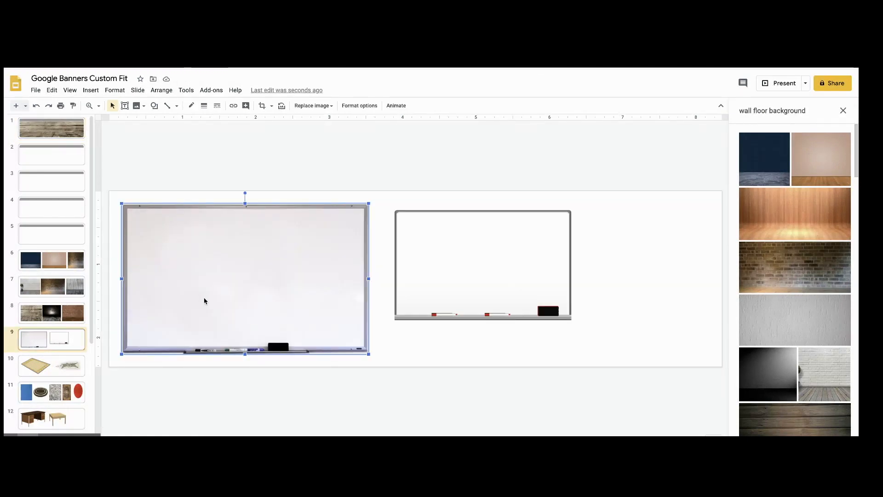
Place the framed whiteboard centred on the wood wall, top aligned with the banner edge.
{"action": "left_click", "coordinate": [51, 128]}
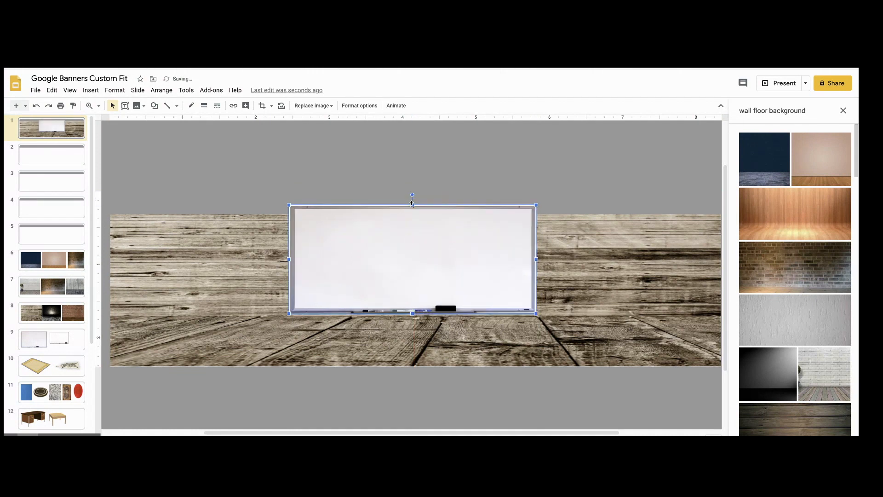
{"action": "left_click_drag", "start_coordinate": [412, 206], "coordinate": [412, 215]}
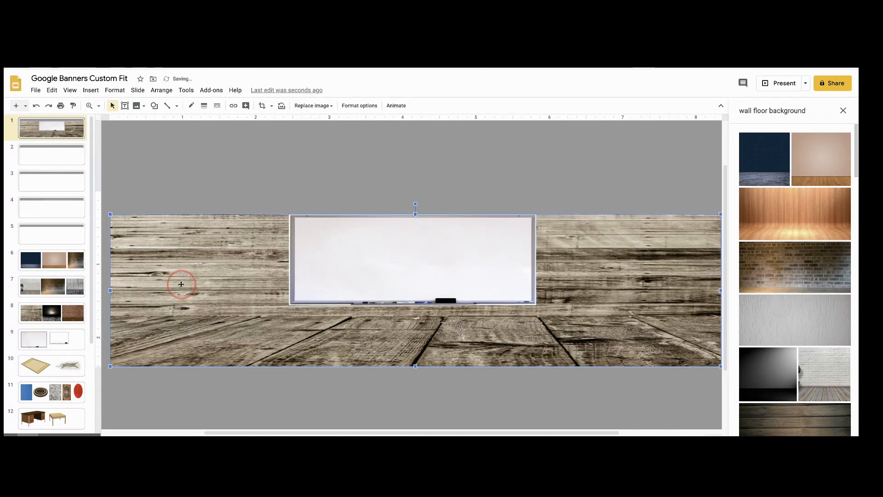
{"action": "left_click", "coordinate": [51, 365]}
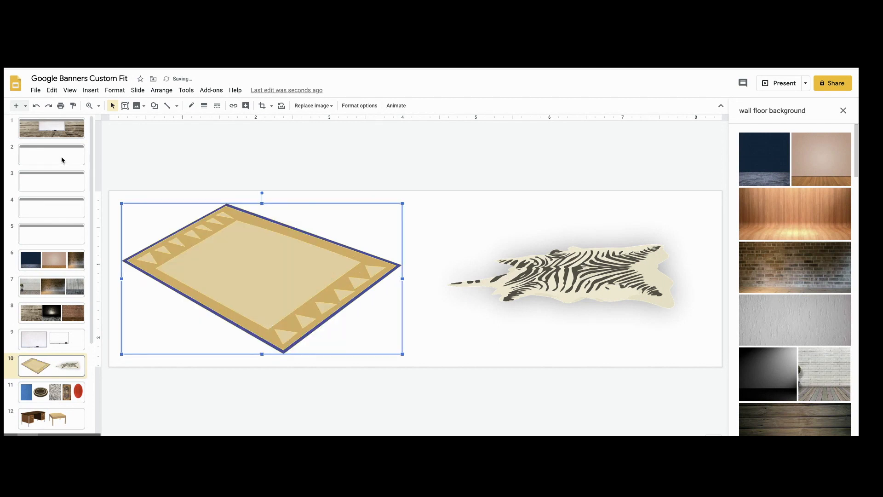
{"action": "left_click", "coordinate": [51, 128]}
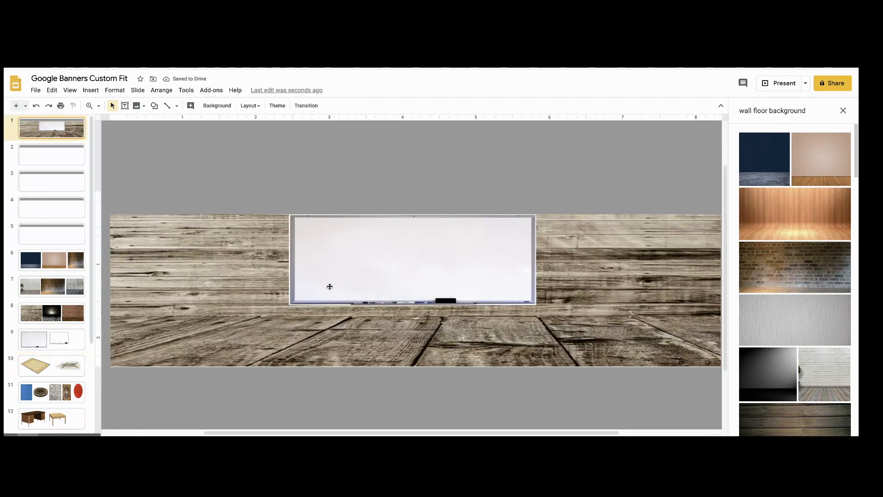
Add the furniture and shelf books, and widen the small text box above the banner.
{"action": "left_click", "coordinate": [66, 366]}
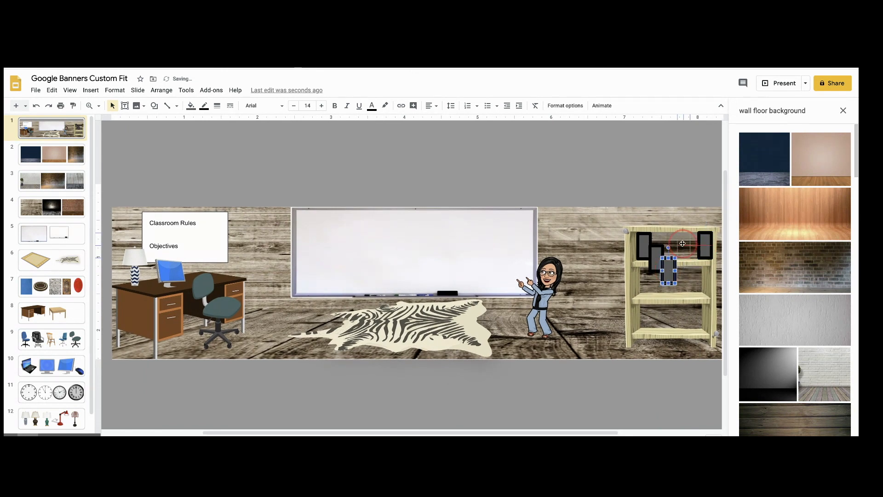
{"action": "left_click", "coordinate": [155, 106]}
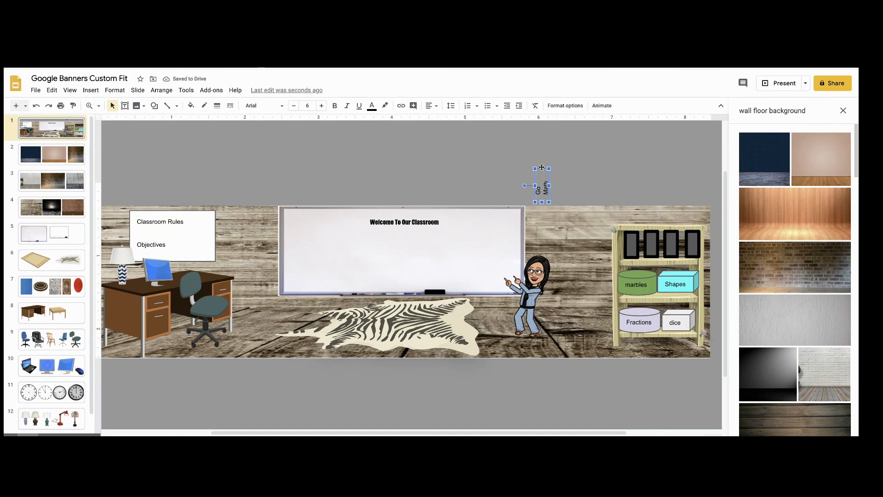
{"action": "left_click_drag", "start_coordinate": [540, 185], "coordinate": [629, 243]}
{"action": "type", "text": "3.2A Place Value"}
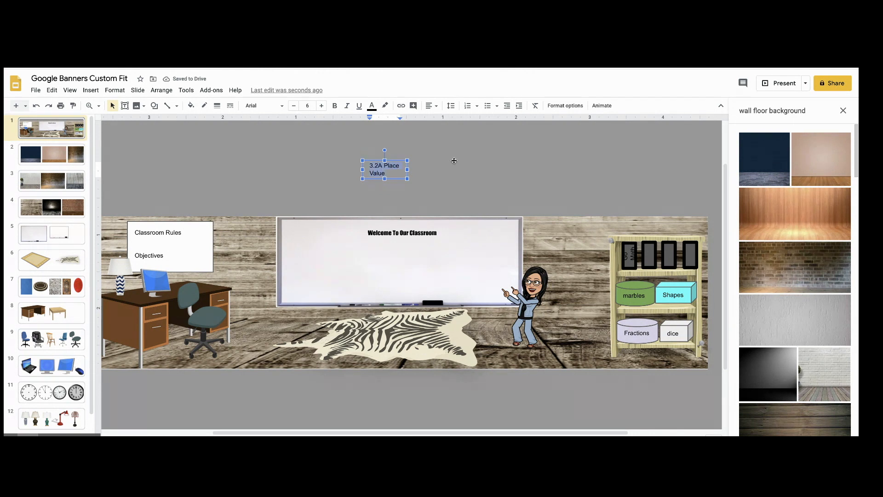
{"action": "mouse_move", "coordinate": [400, 105]}
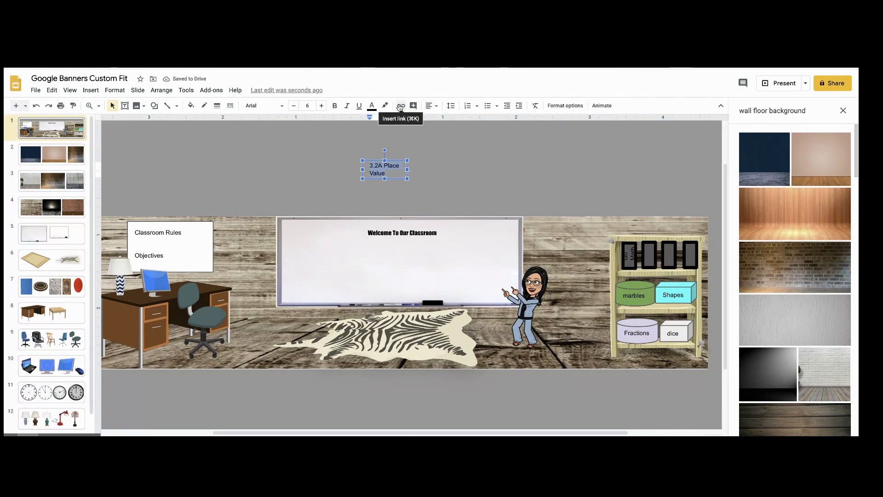
{"action": "left_click", "coordinate": [400, 105]}
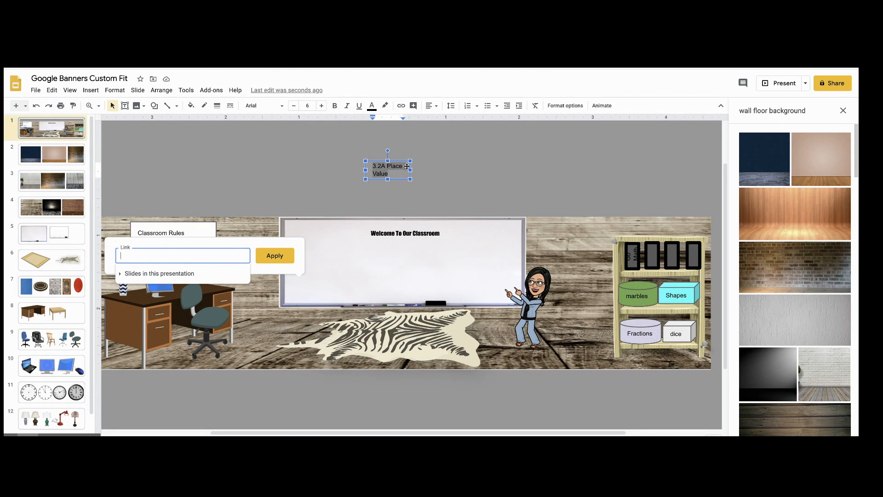
{"action": "type", "text": "https://youtu.be/0aELyiDWWfQ"}
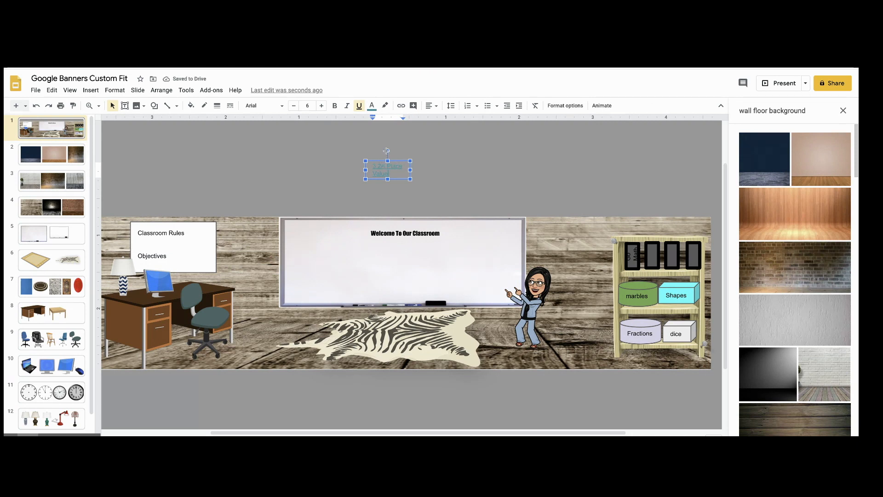
{"action": "left_click_drag", "start_coordinate": [386, 151], "coordinate": [369, 163]}
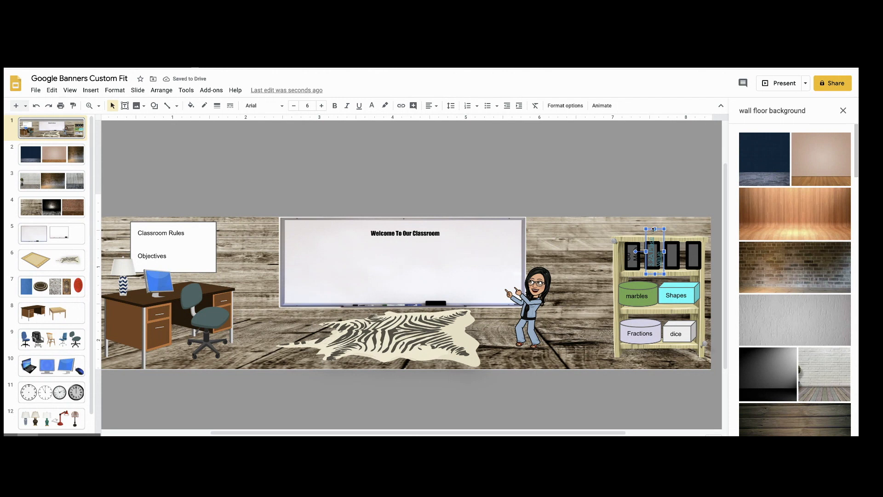
{"action": "left_click", "coordinate": [653, 250]}
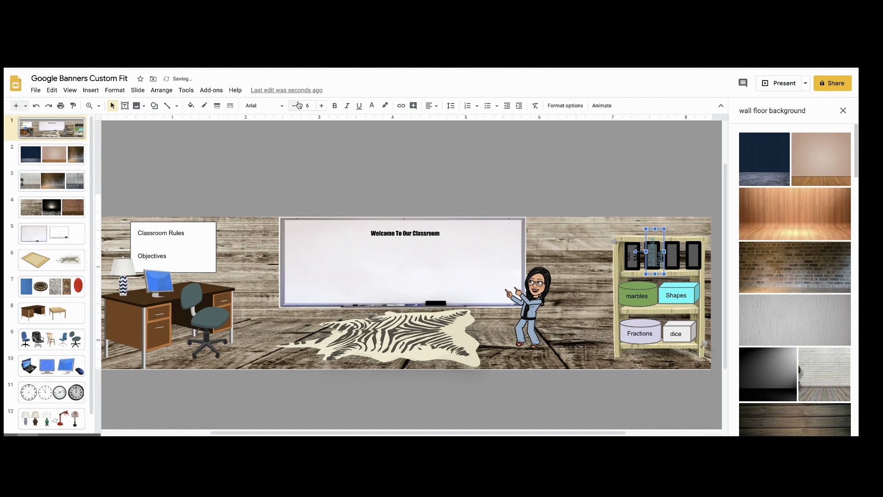
{"action": "left_click", "coordinate": [296, 105]}
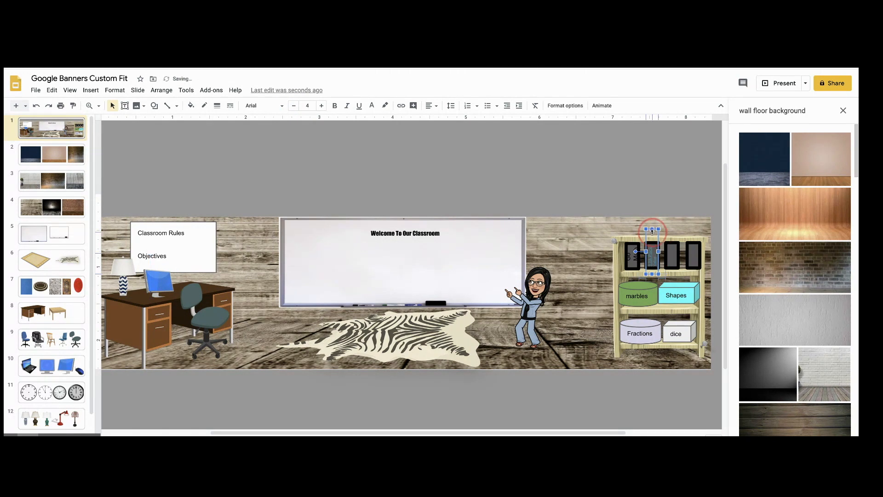
{"action": "left_click_drag", "start_coordinate": [650, 233], "coordinate": [653, 256]}
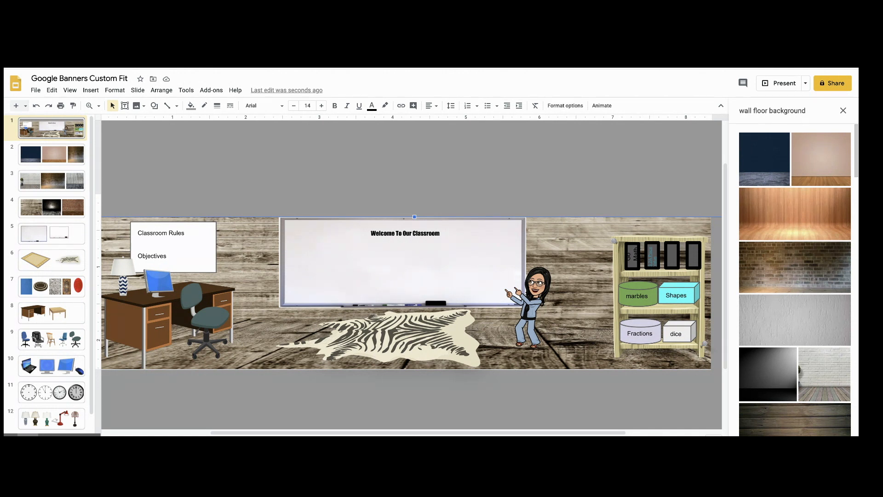
Open the File menu's download options for the finished banner slide.
{"action": "left_click", "coordinate": [52, 90]}
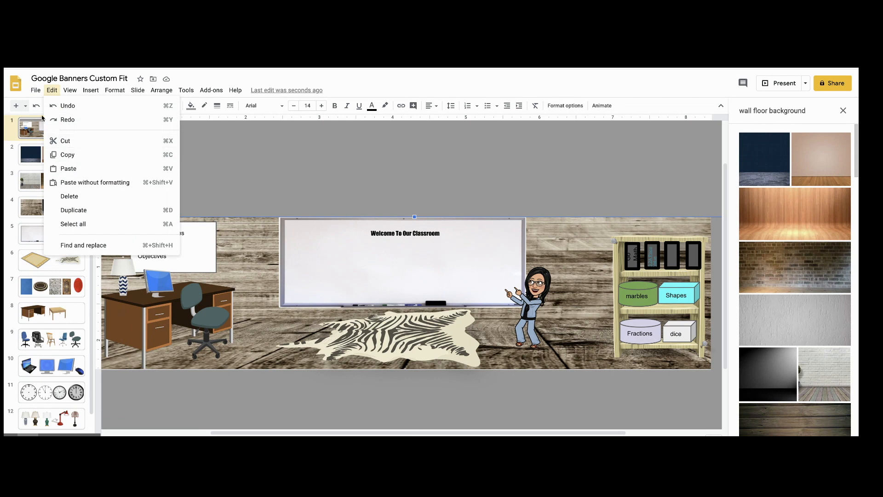
{"action": "left_click", "coordinate": [36, 90]}
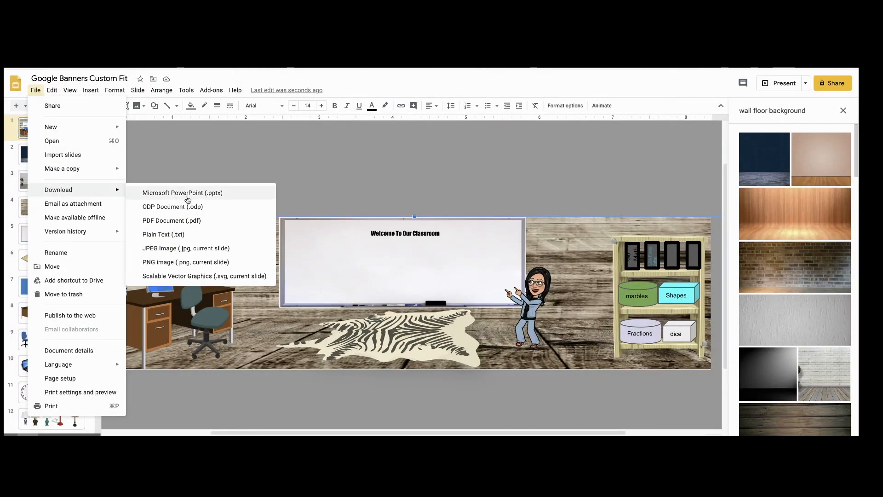
{"action": "mouse_move", "coordinate": [186, 222]}
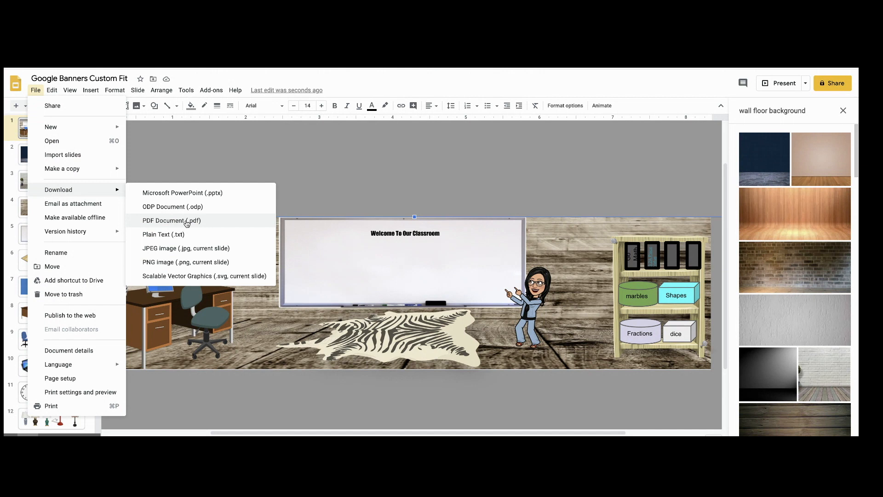
{"action": "mouse_move", "coordinate": [198, 247]}
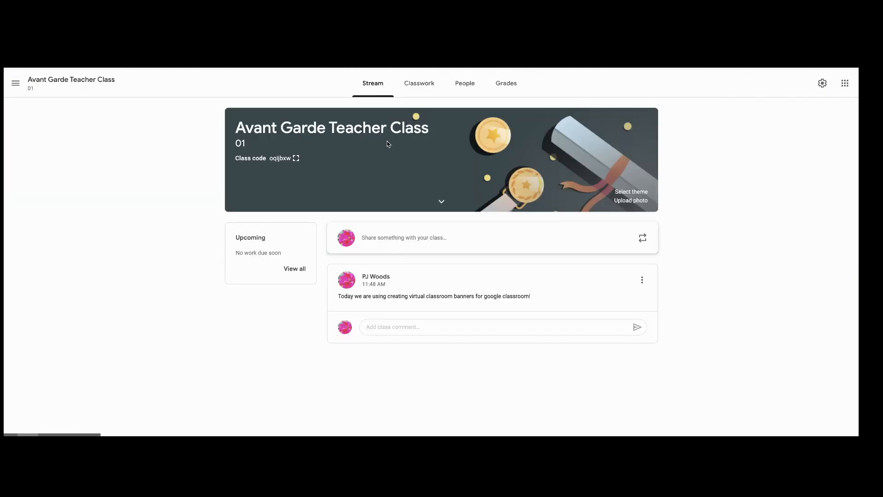
{"action": "mouse_move", "coordinate": [634, 201]}
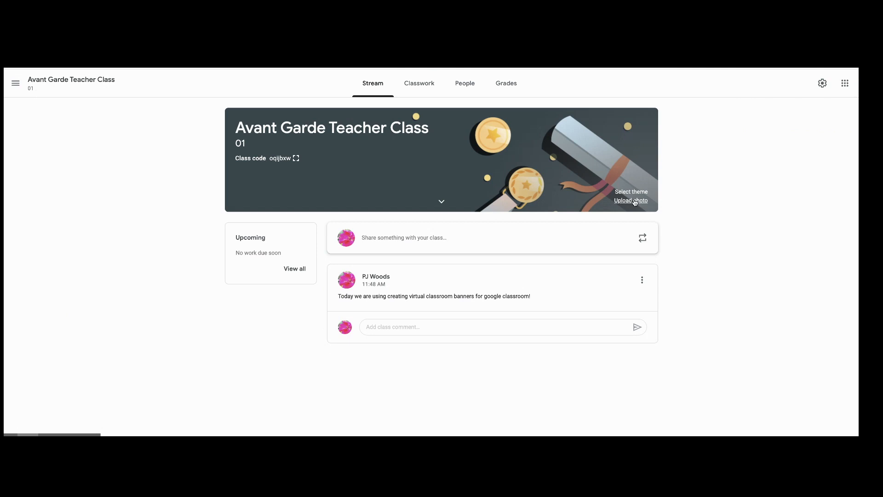
Upload the banner JPG from the computer and apply it as the class theme.
{"action": "left_click", "coordinate": [631, 201]}
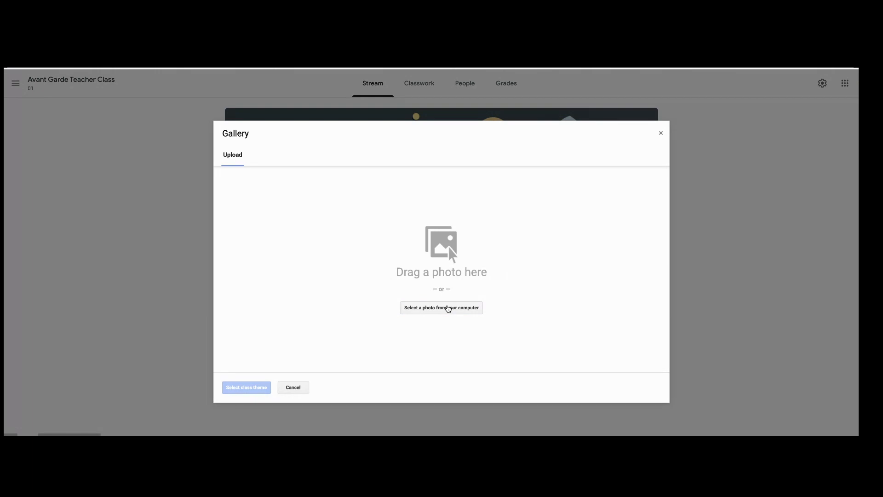
{"action": "mouse_move", "coordinate": [449, 305]}
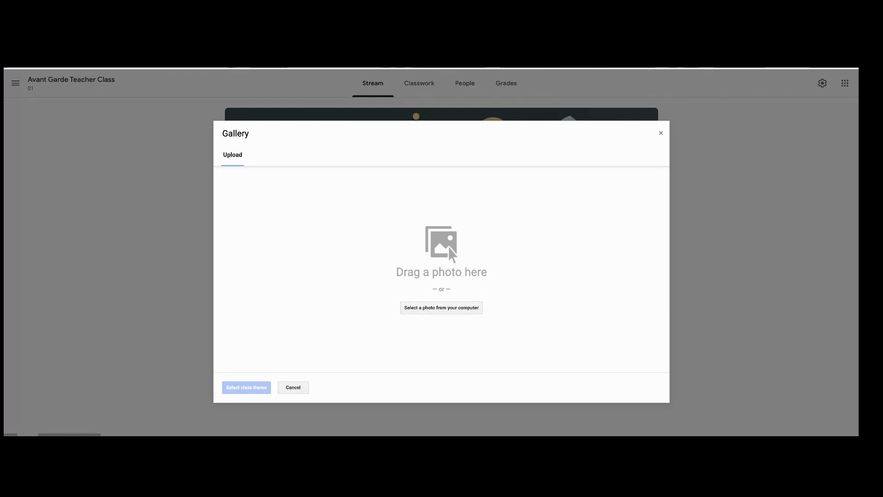
{"action": "left_click", "coordinate": [441, 307]}
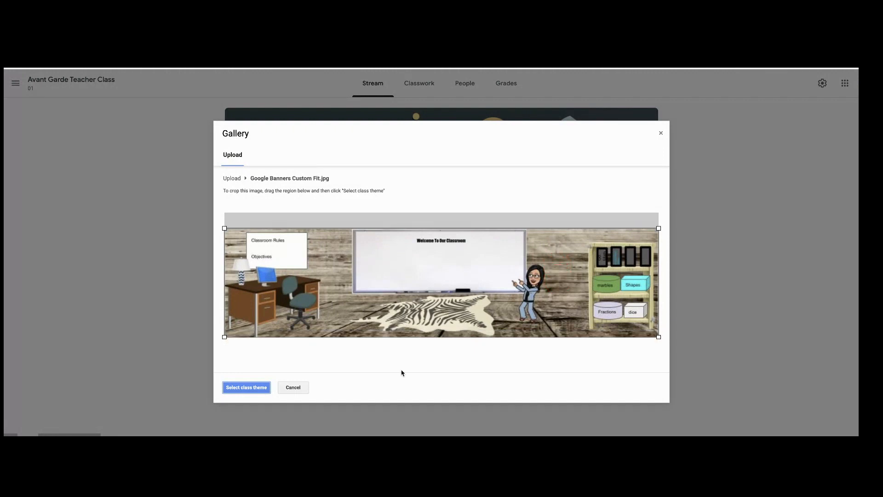
{"action": "left_click", "coordinate": [246, 388]}
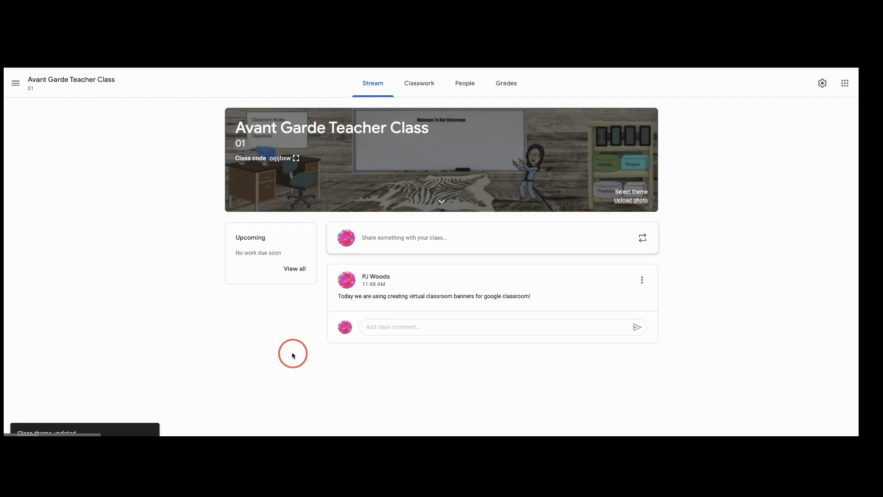
{"action": "mouse_move", "coordinate": [367, 302]}
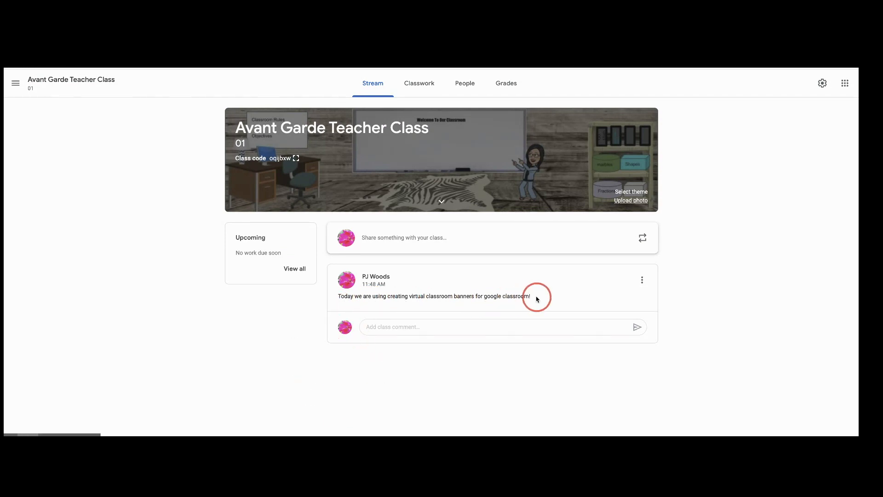
{"action": "mouse_move", "coordinate": [579, 418]}
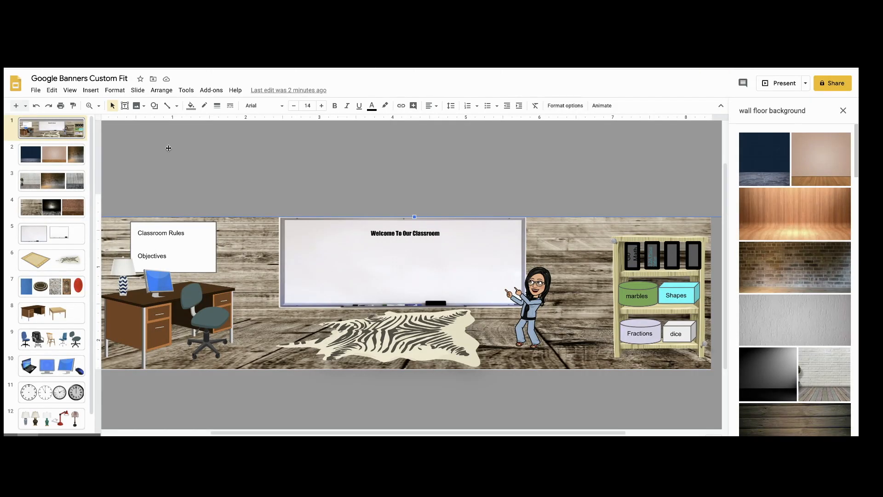
{"action": "mouse_move", "coordinate": [144, 136]}
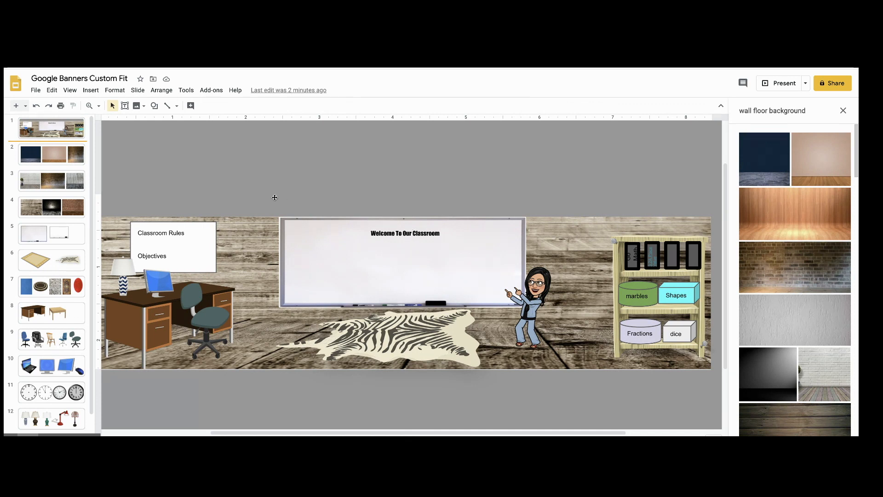
{"action": "mouse_move", "coordinate": [17, 106]}
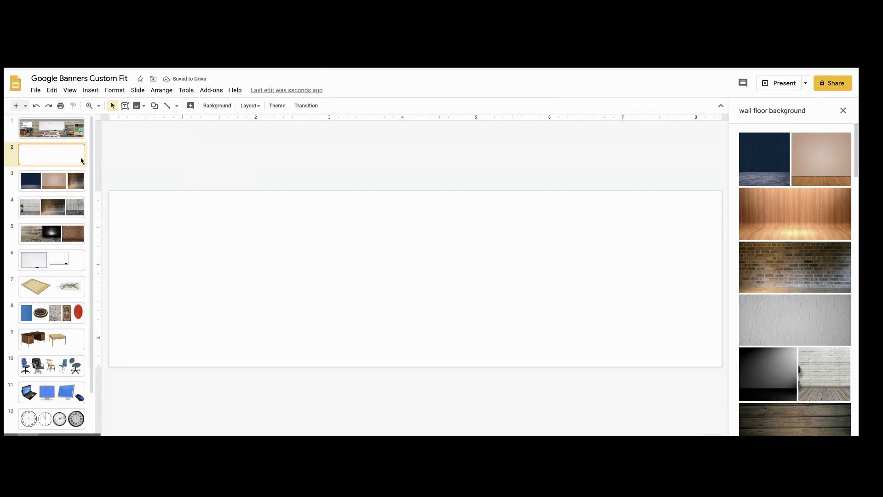
{"action": "mouse_move", "coordinate": [276, 263]}
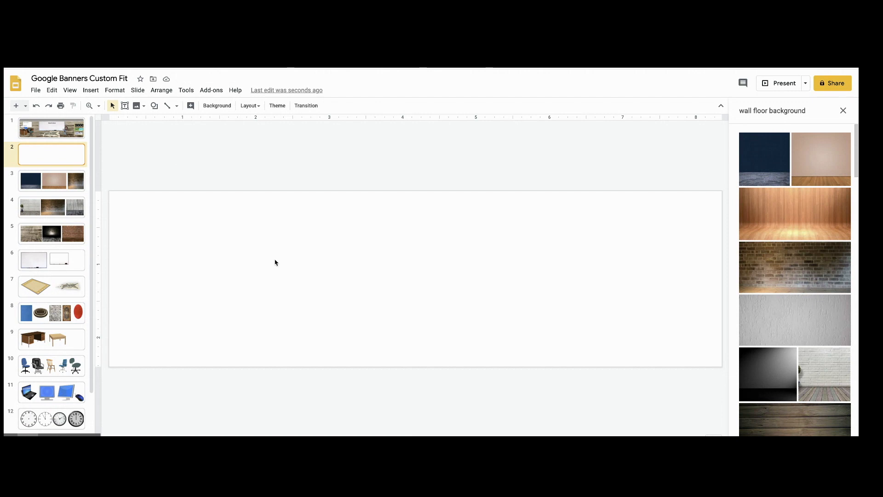